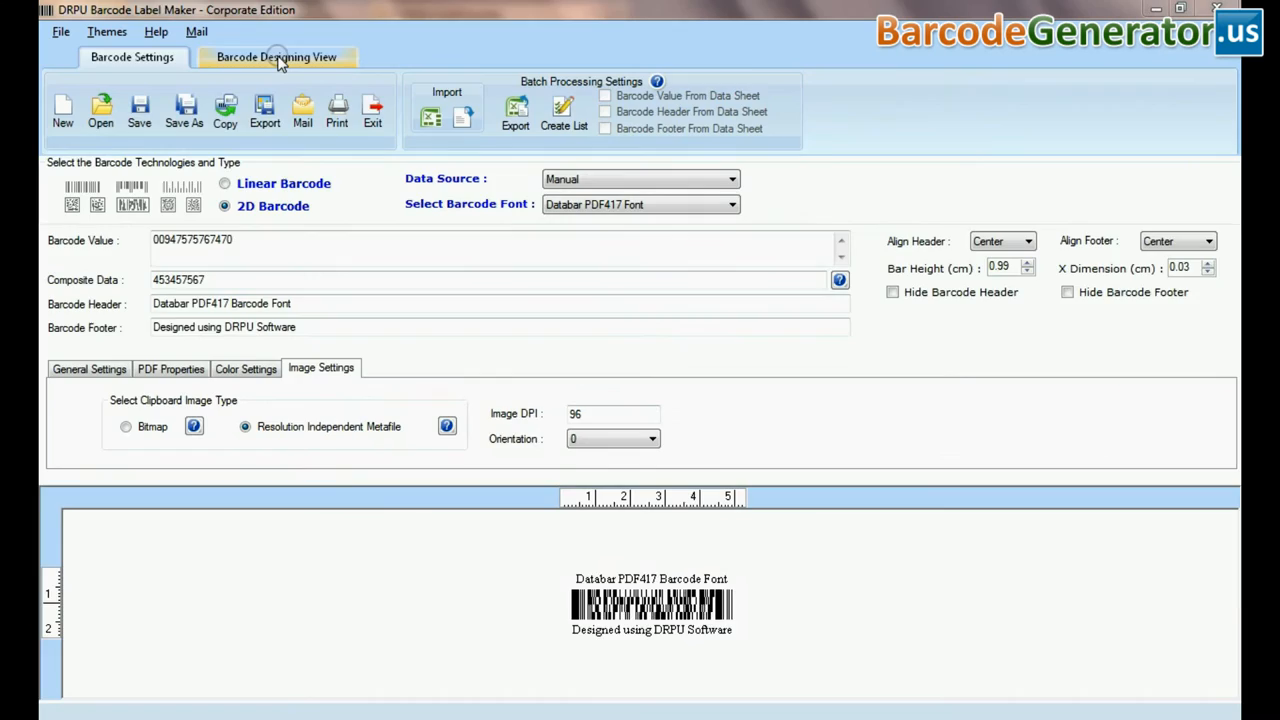
# Switch to the Barcode Designing View to lay out the label.
pyautogui.click(276, 56)
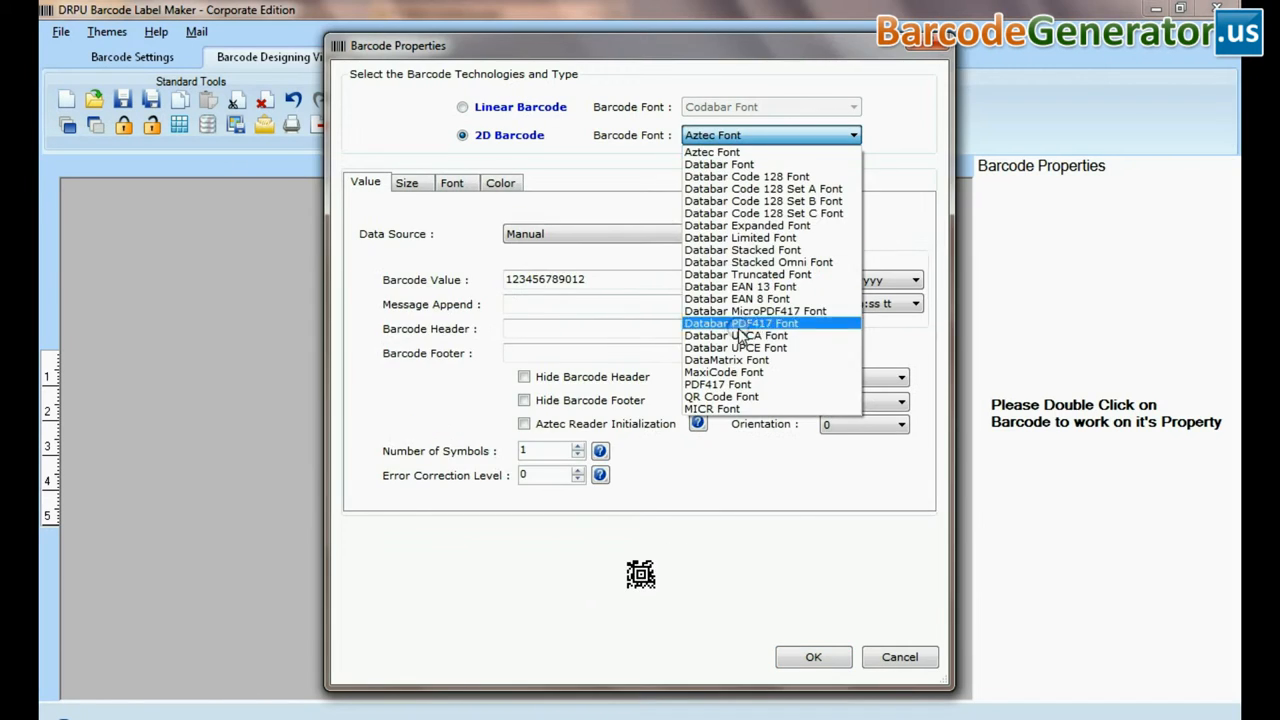
# Set the barcode font to Databar PDF417 with 6 columns, review colours, and apply.
pyautogui.click(740, 322)
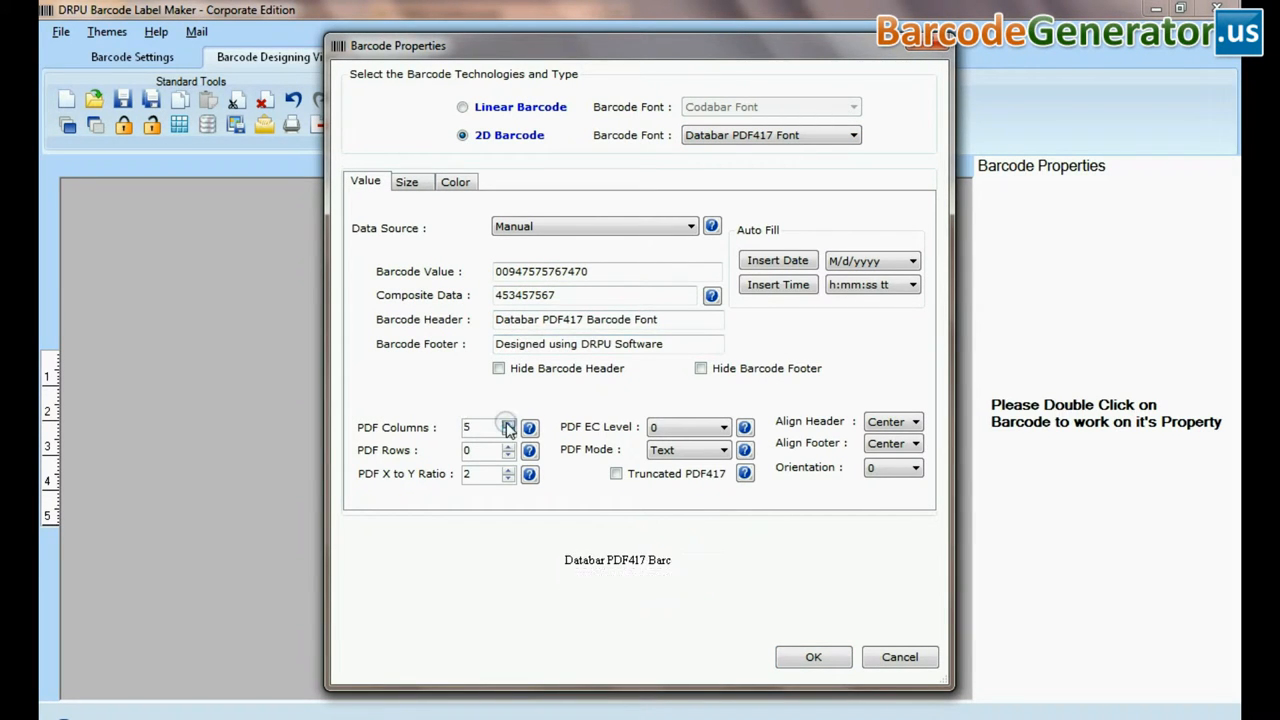
pyautogui.click(722, 448)
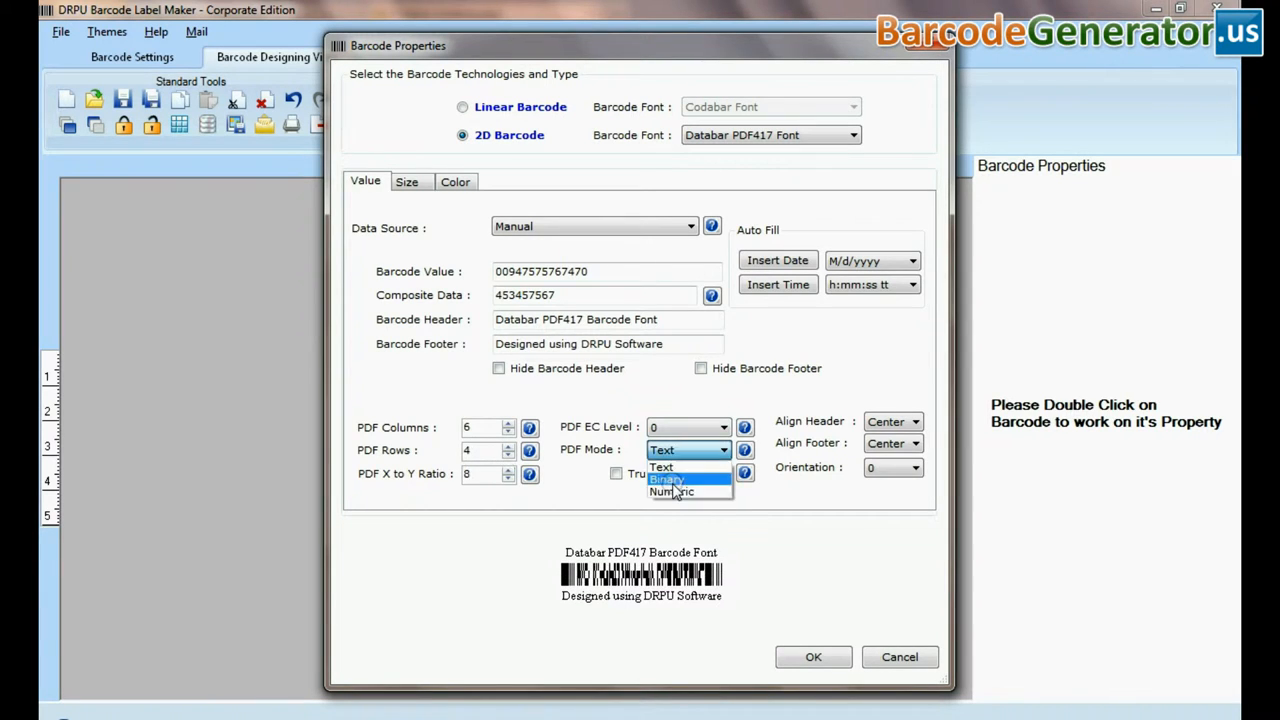
pyautogui.click(456, 180)
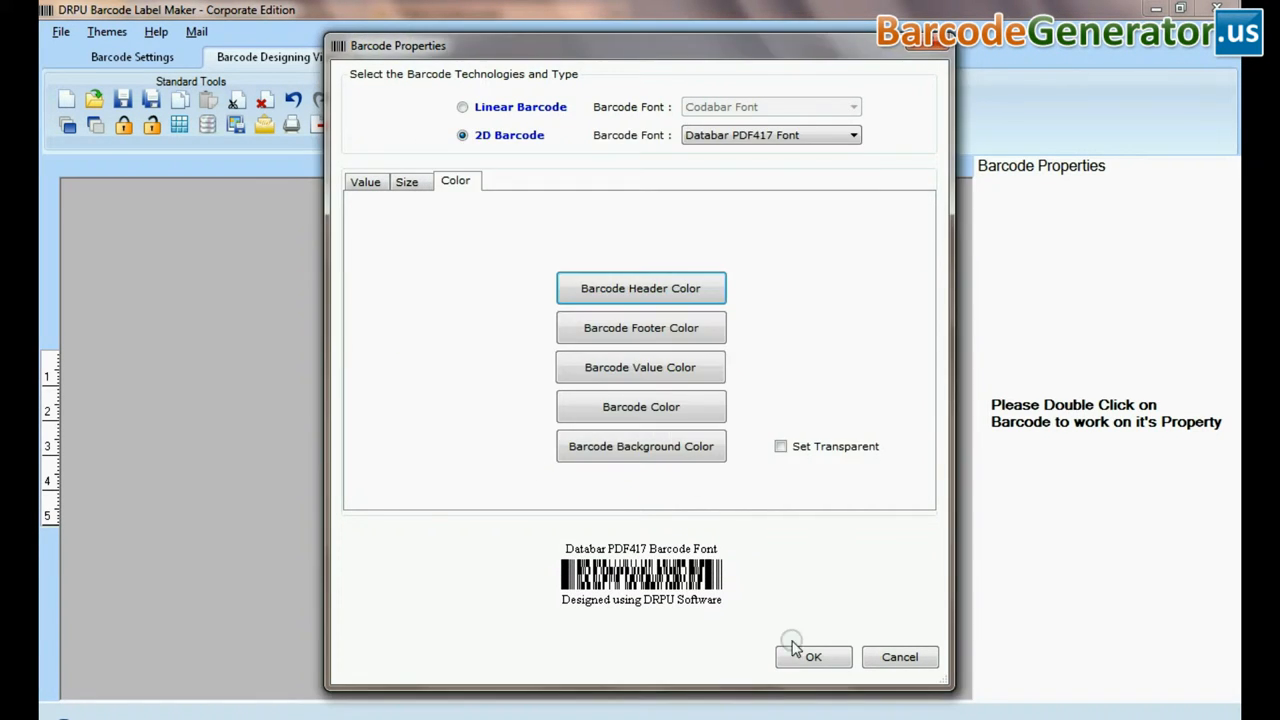
pyautogui.click(812, 656)
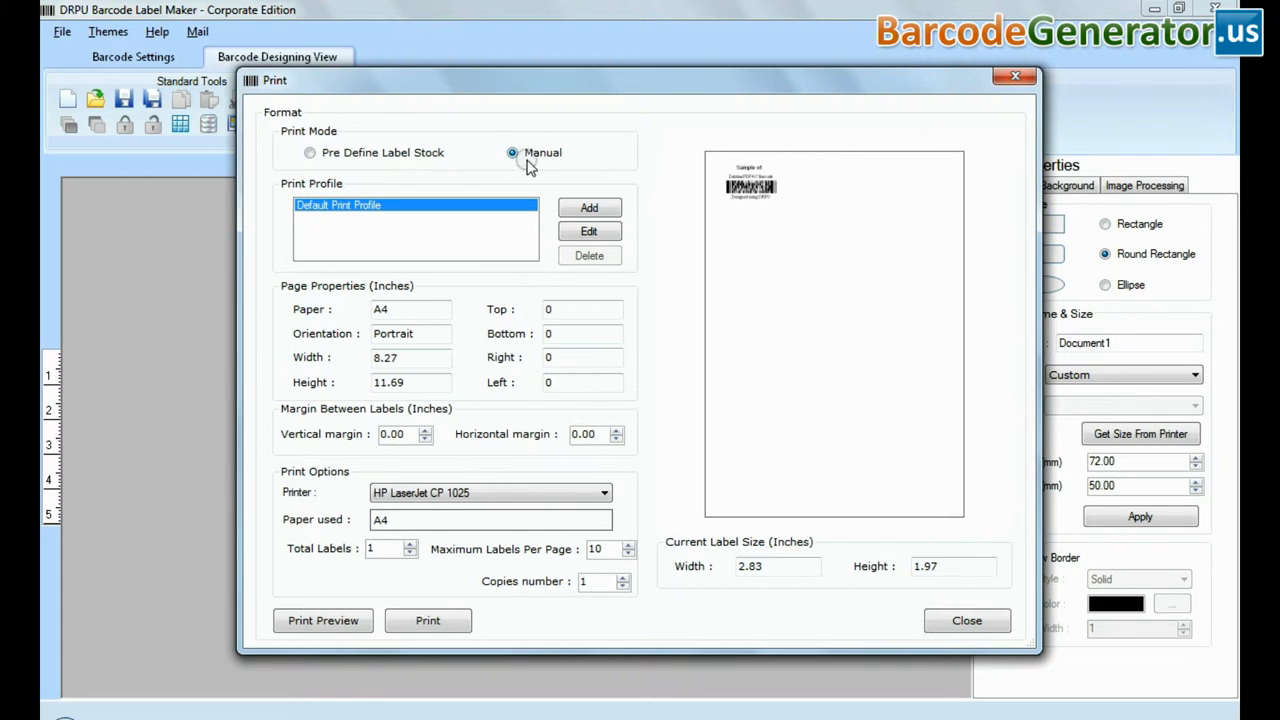
# Use predefined label stock and browse Avery A4, Formtec and Hisago products and numbers.
pyautogui.click(310, 152)
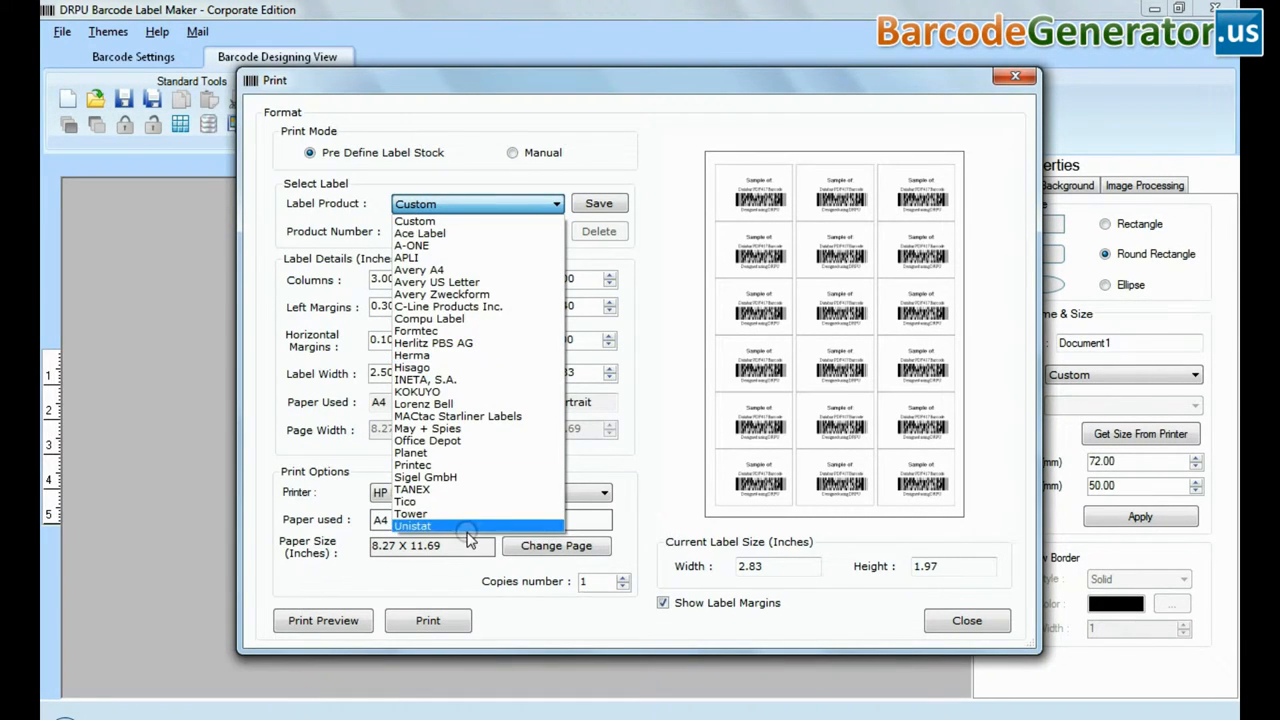
pyautogui.click(418, 270)
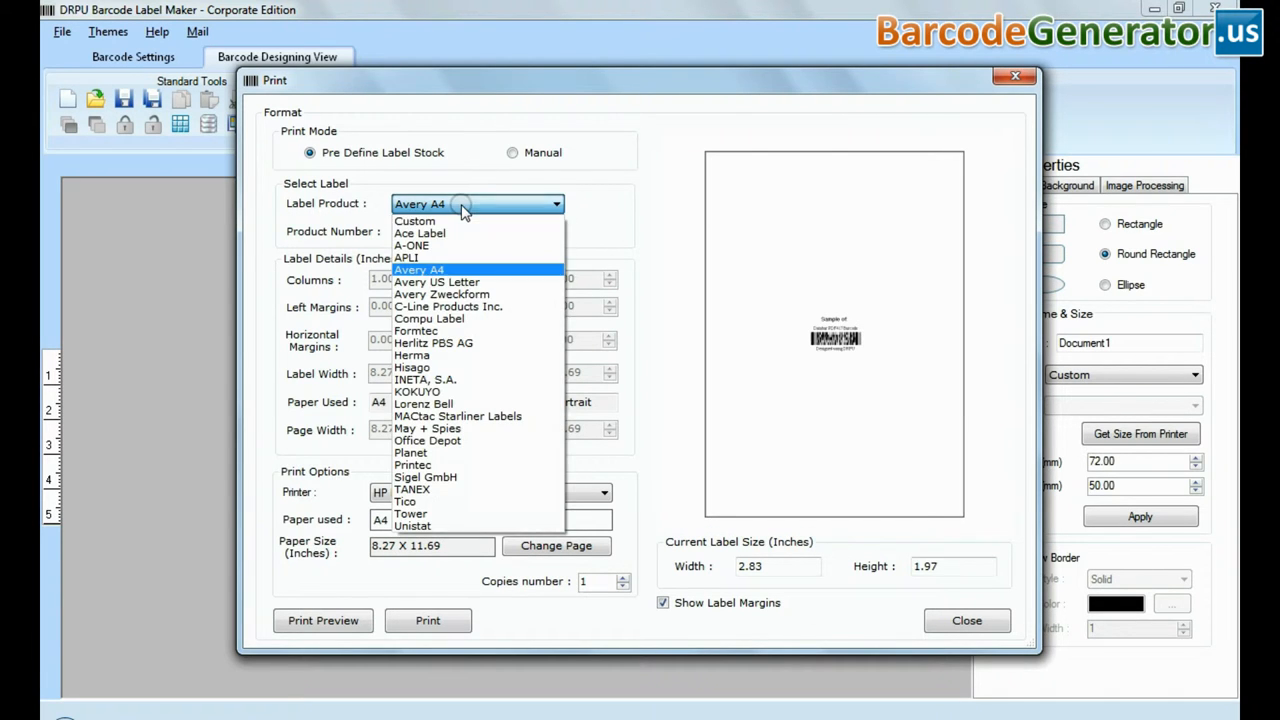
pyautogui.click(416, 330)
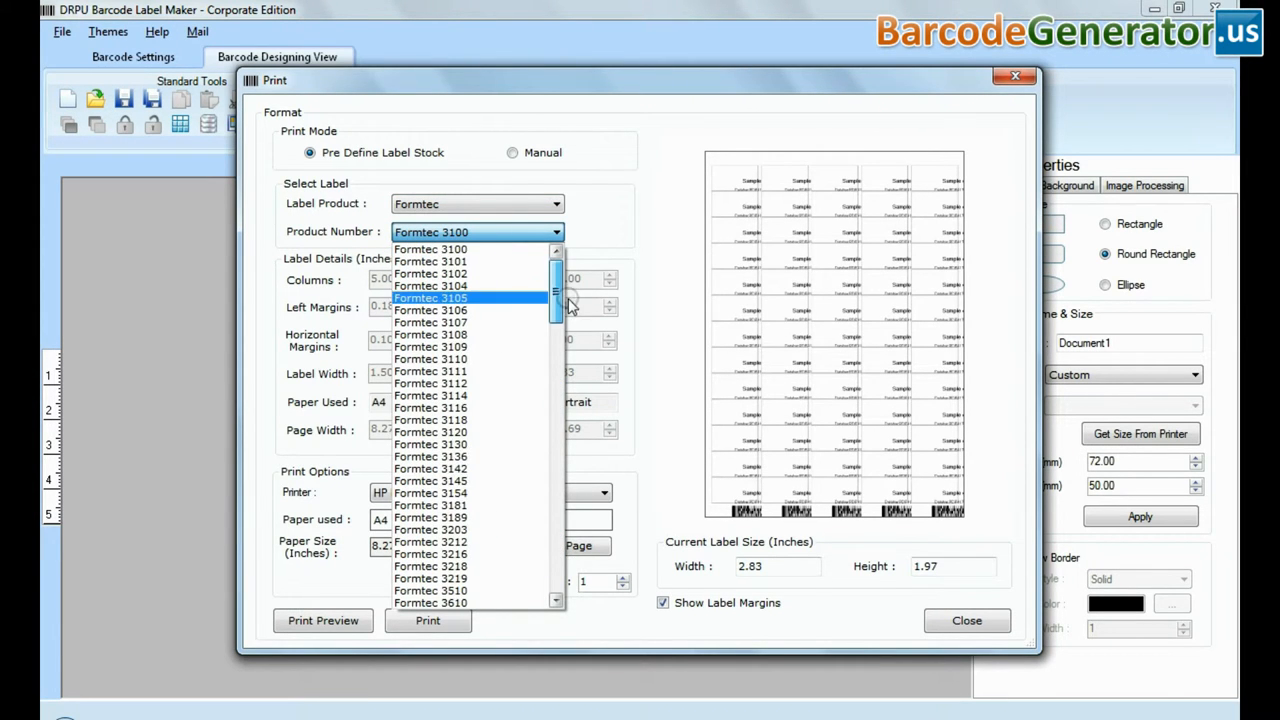
pyautogui.click(556, 204)
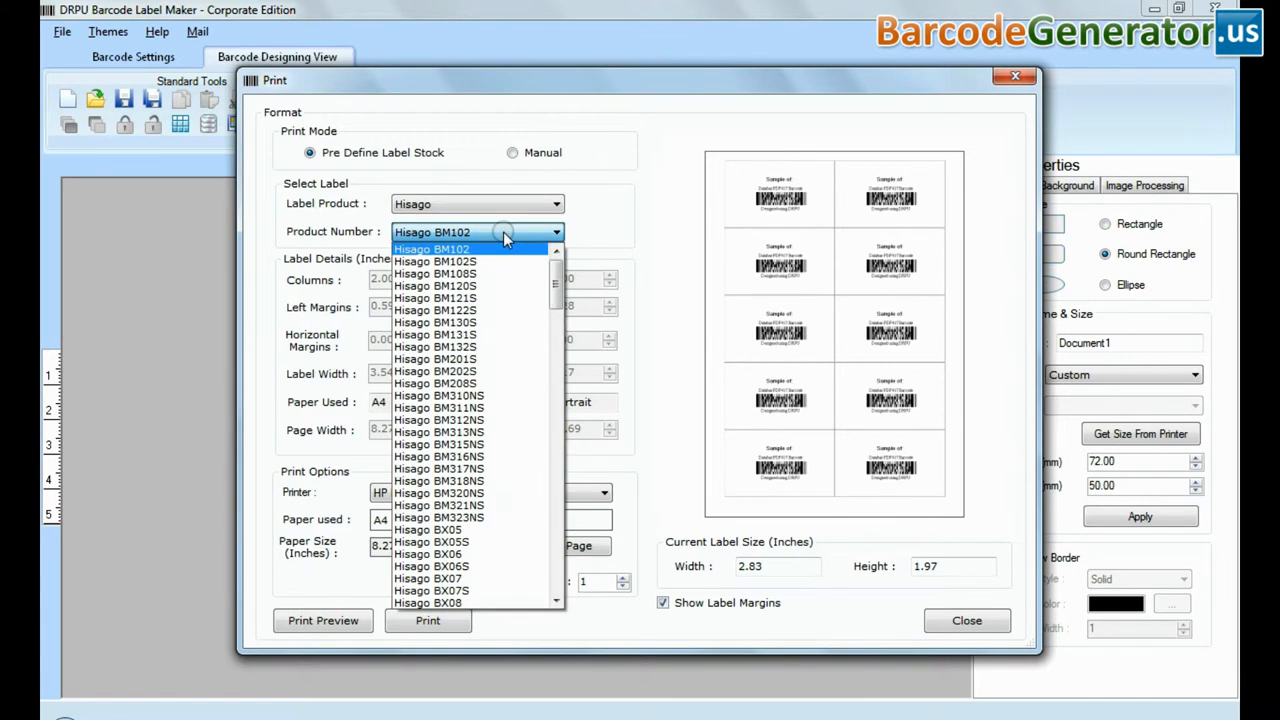
pyautogui.scroll(-3)
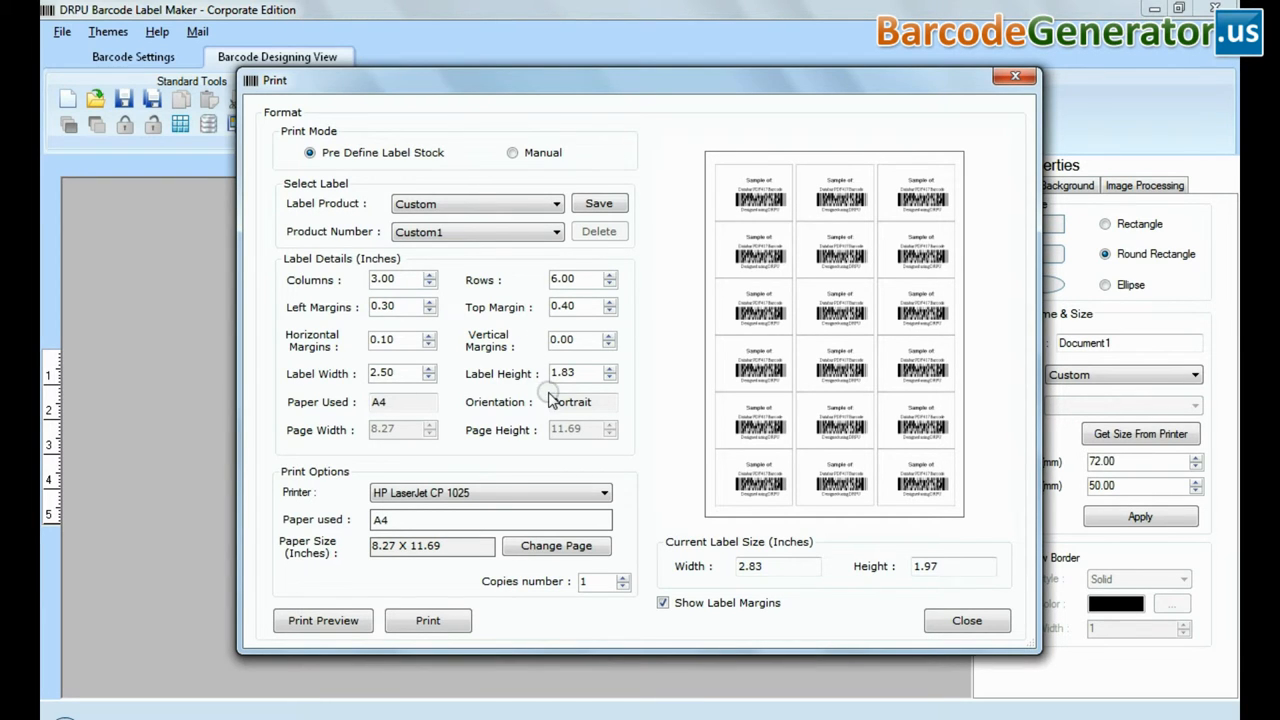
# Save the 3-column, 6-row layout as new product number 'product new'.
pyautogui.click(598, 204)
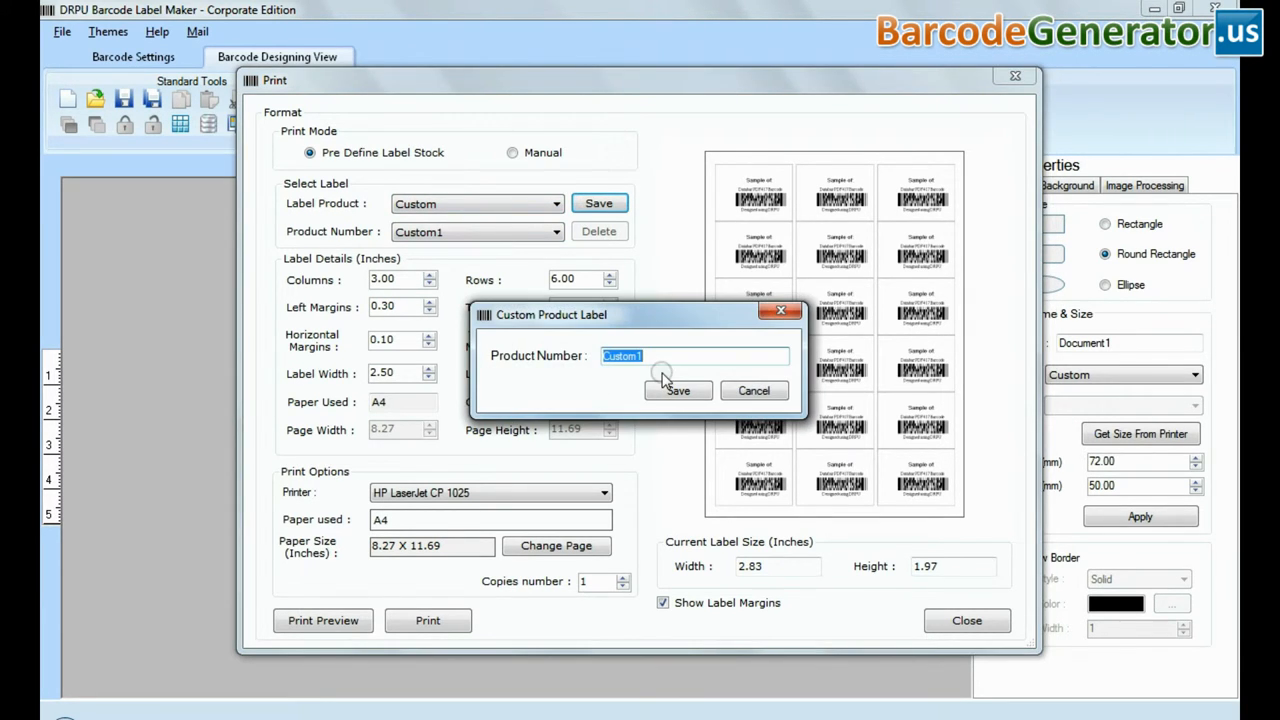
pyautogui.write('product n')
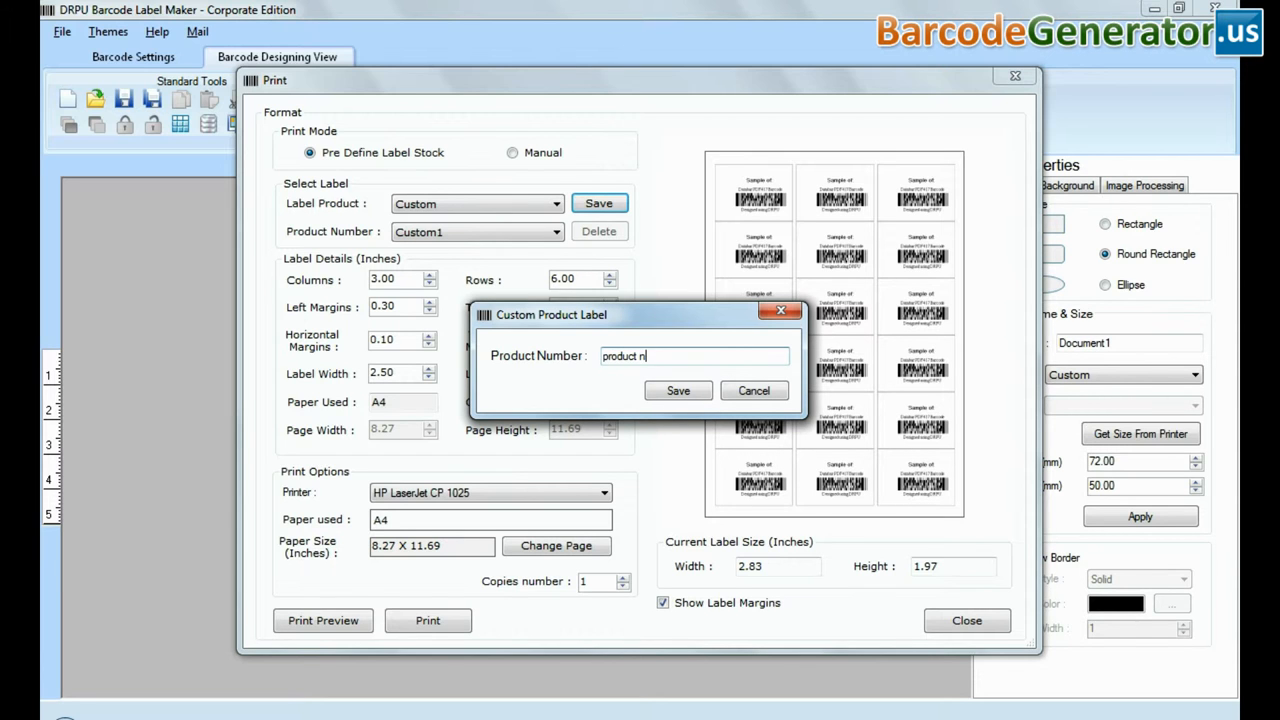
pyautogui.click(676, 390)
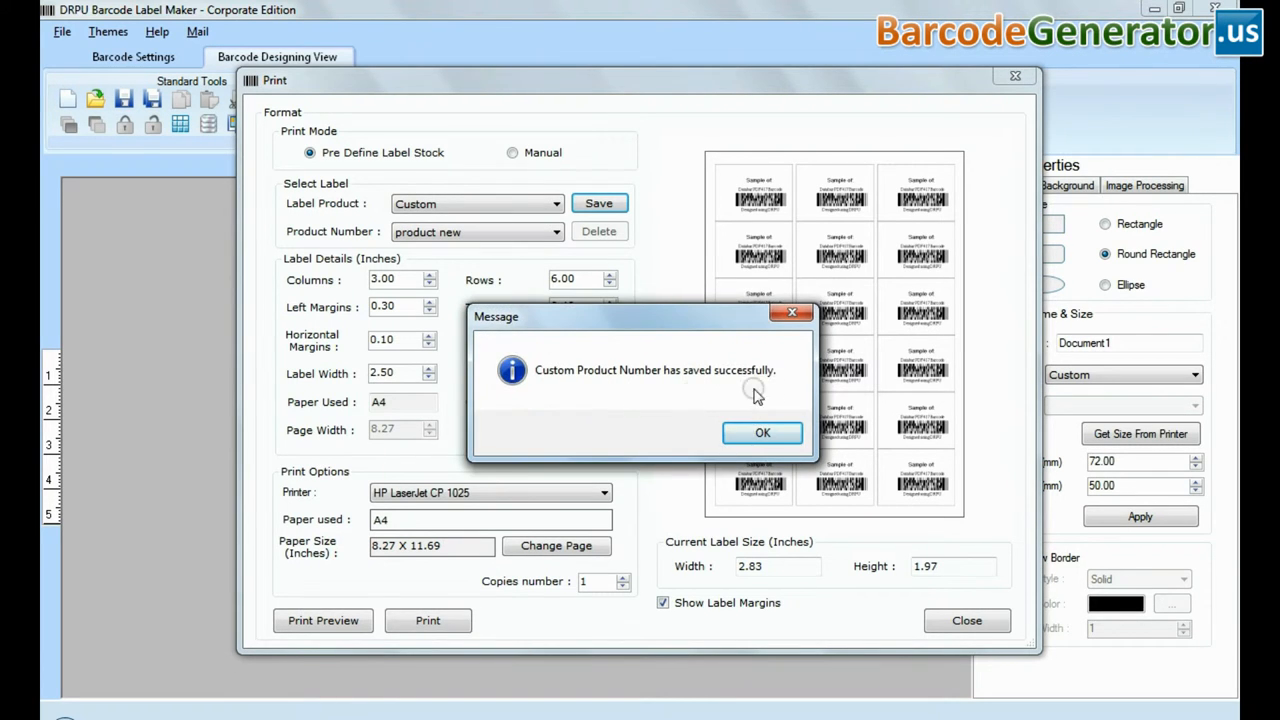
pyautogui.click(762, 432)
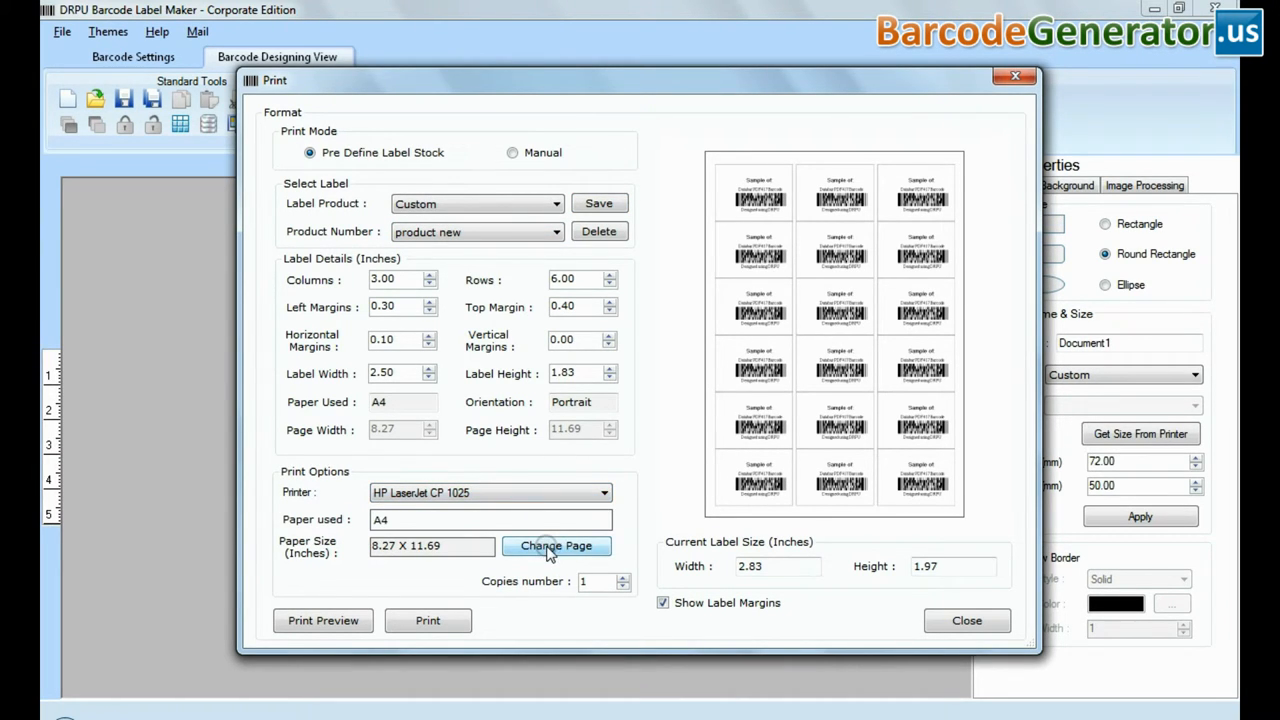
# Accept the page setup and print 2 copies of the label sheet.
pyautogui.click(556, 544)
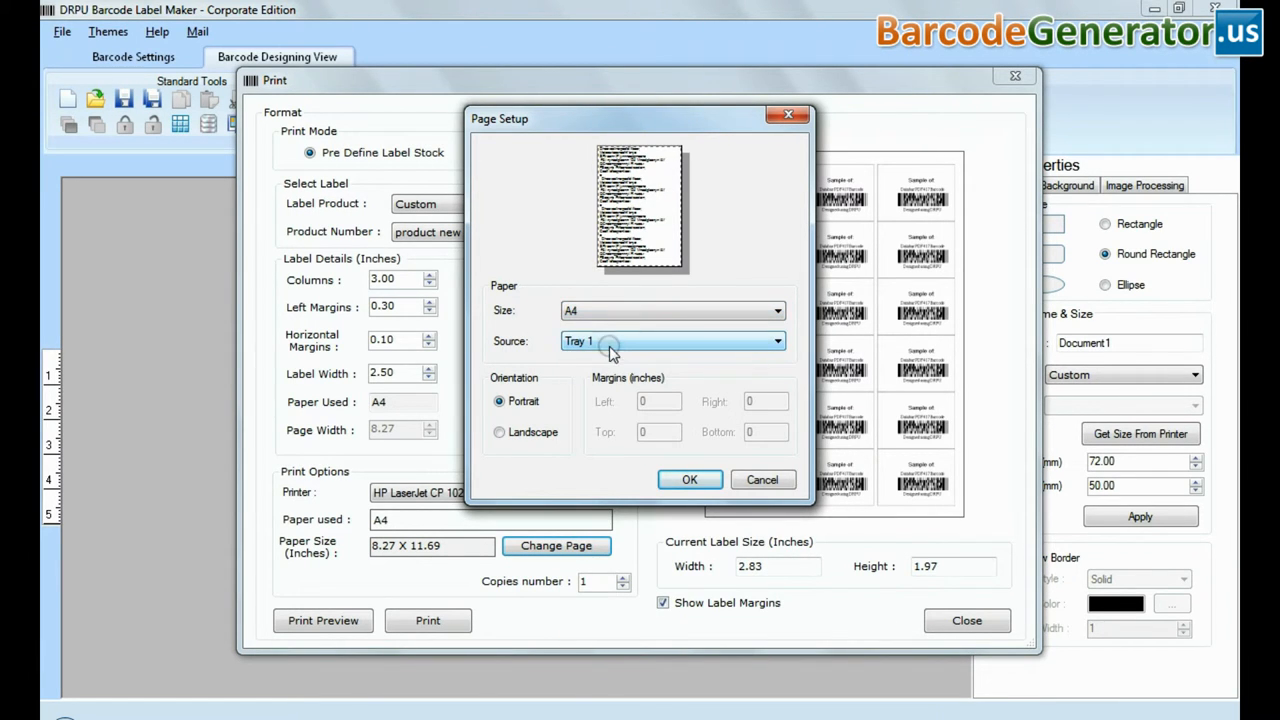
pyautogui.click(688, 480)
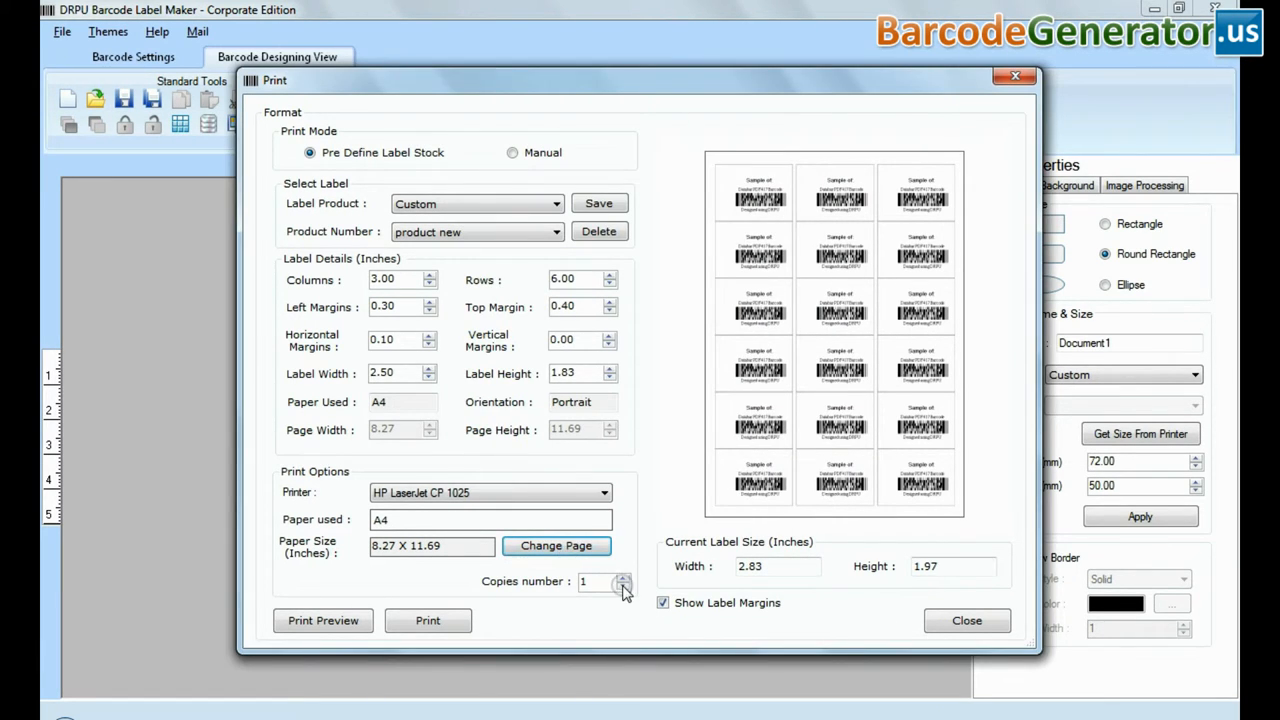
pyautogui.click(622, 576)
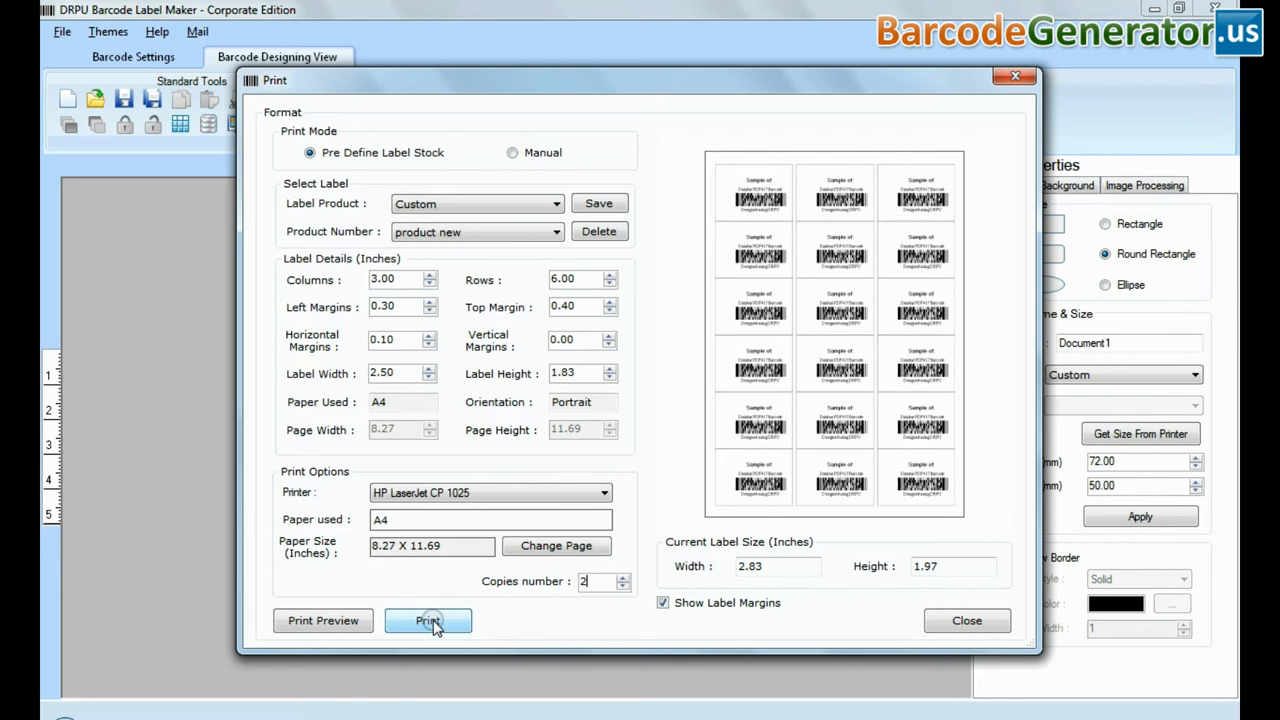
pyautogui.click(428, 620)
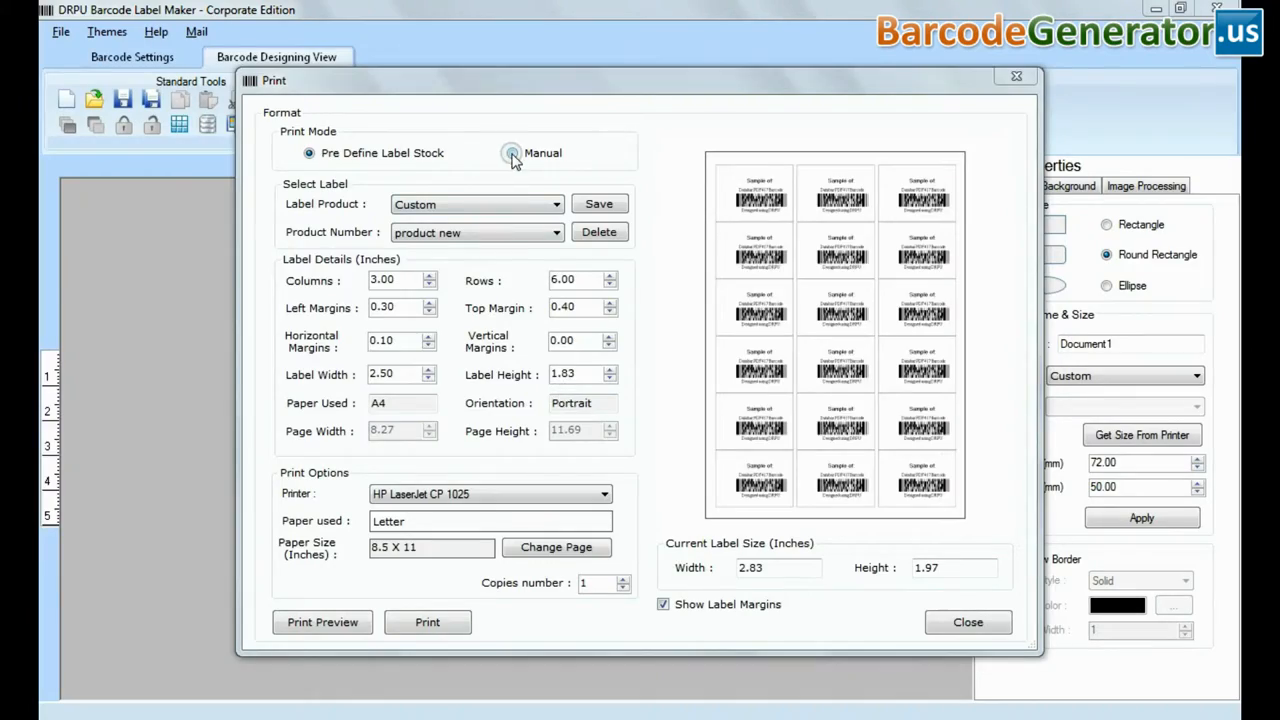
# Switch to manual print mode on the Zebra TLP2844 printer.
pyautogui.click(512, 152)
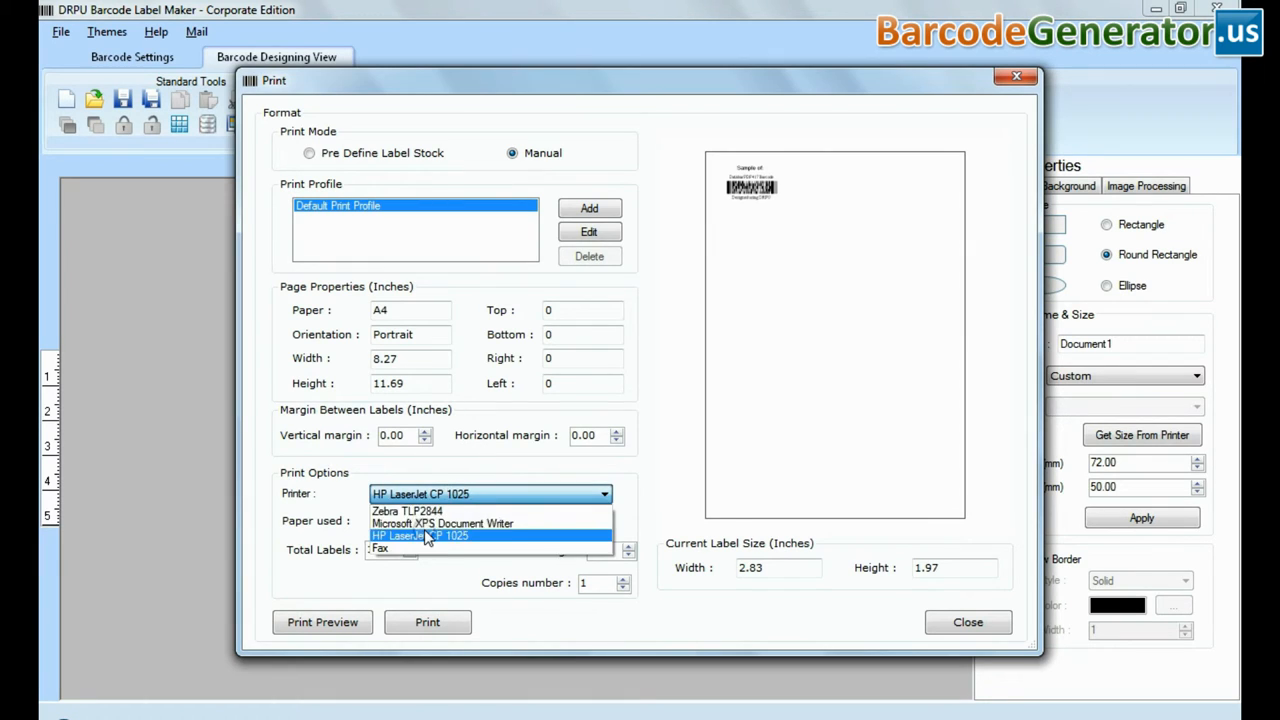
pyautogui.click(408, 512)
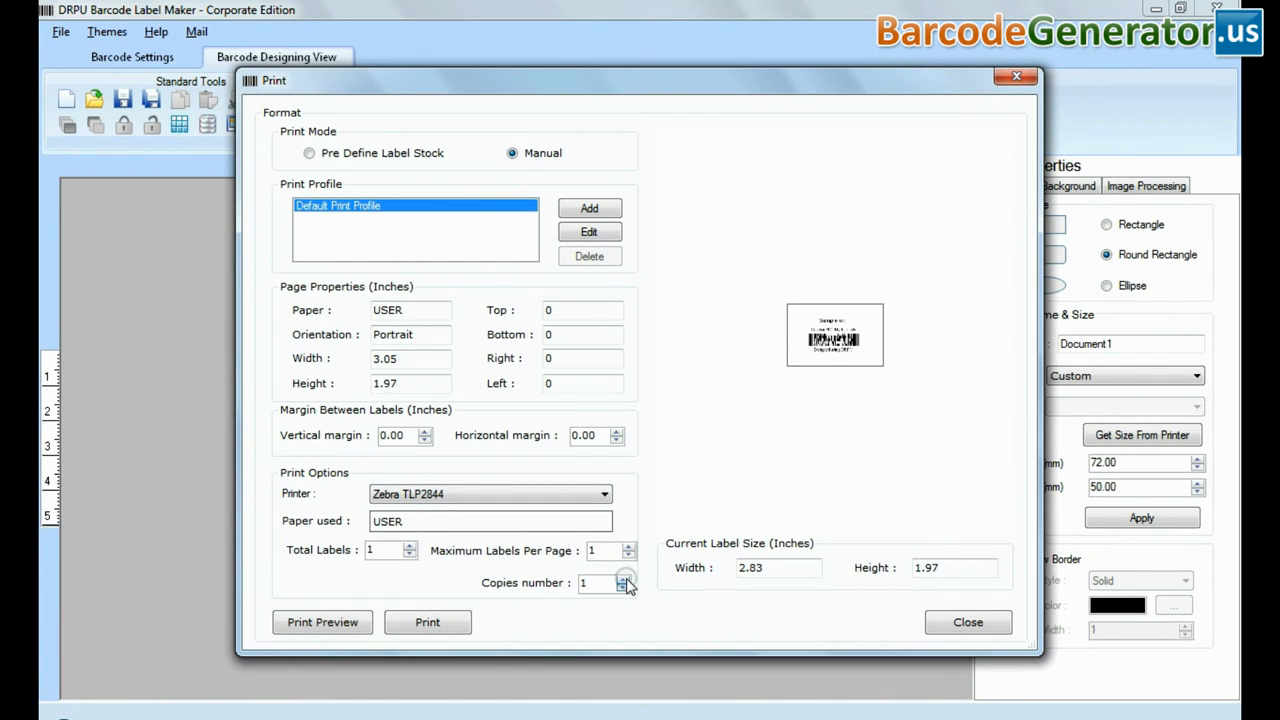